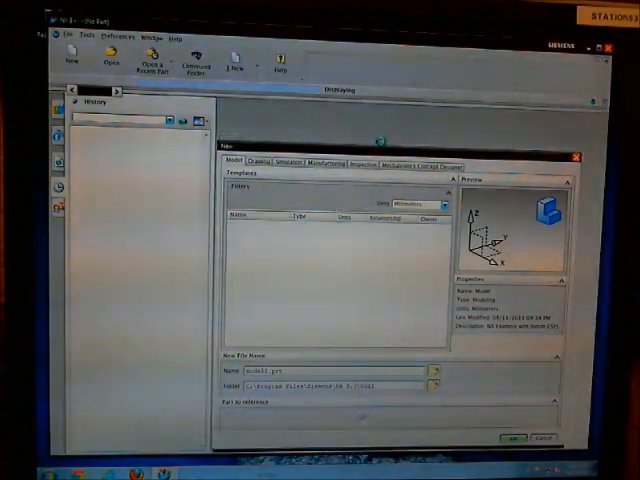
Create a new empty part from the Model template.
left_click(516, 434)
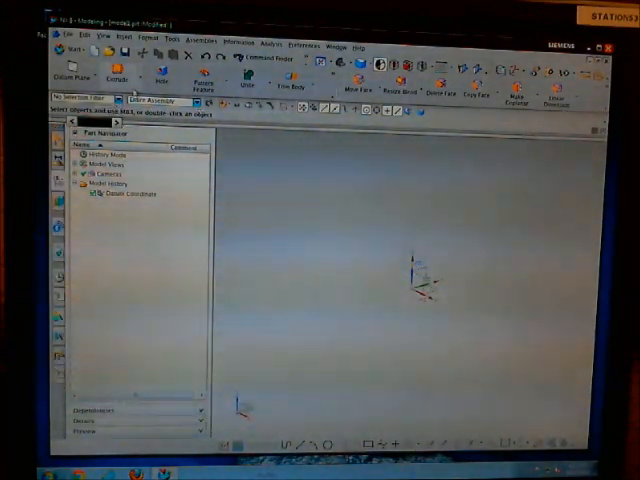
left_click(120, 38)
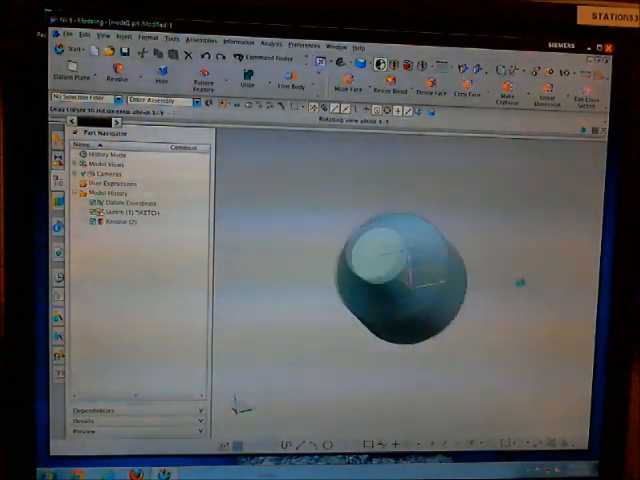
Orbit the revolved solid to view its flat circular face end-on.
left_click_drag(390, 270, 410, 300)
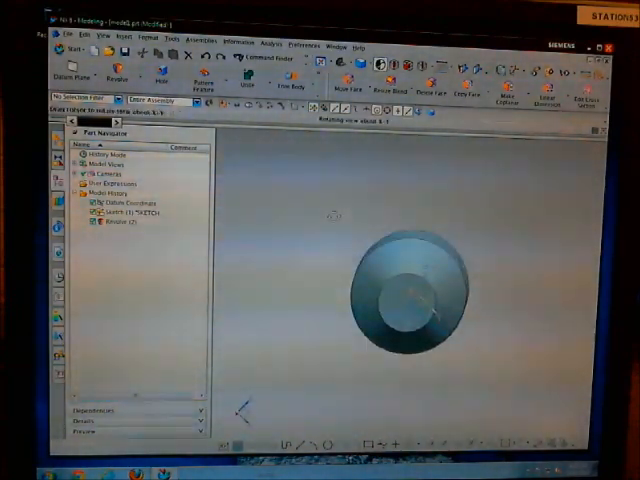
mouse_move(166, 80)
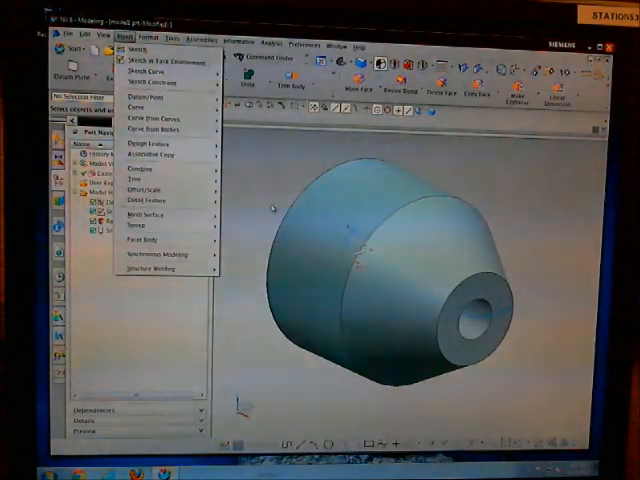
Start the Thread design feature for the base cylinder face.
left_click(160, 146)
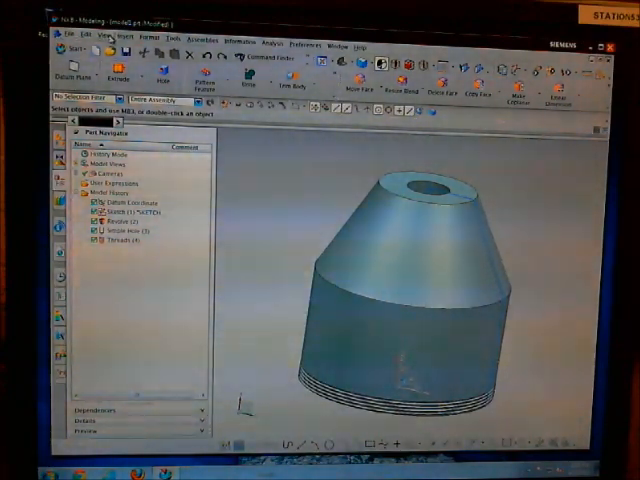
Apply blue and orange True Shading materials and enable the reflective ground.
left_click(112, 40)
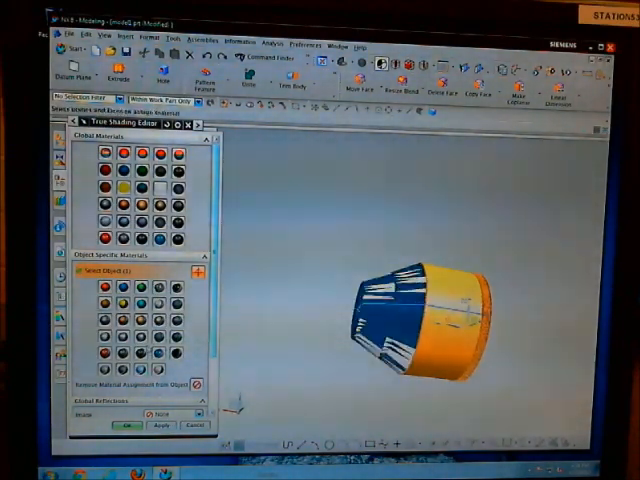
left_click(196, 348)
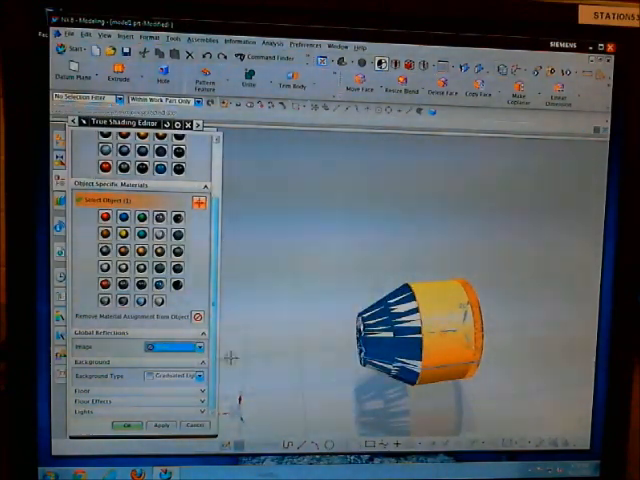
left_click(180, 376)
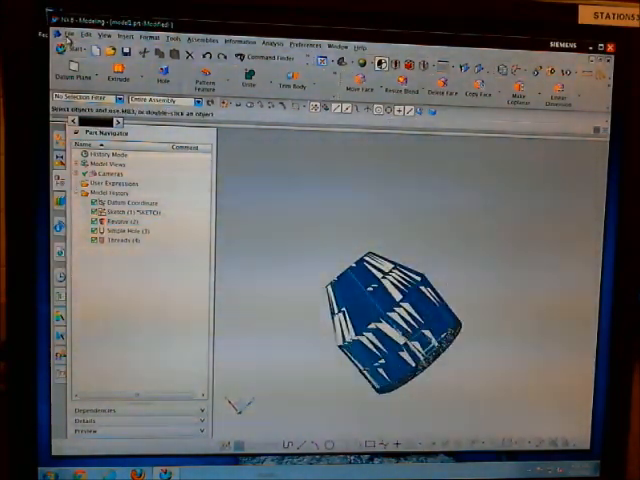
left_click(64, 34)
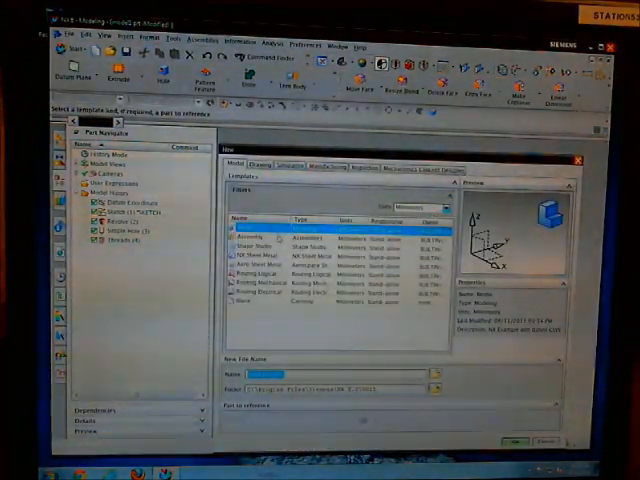
Create a new drawing file from a sheet-size template on the Drawing tab.
left_click(264, 164)
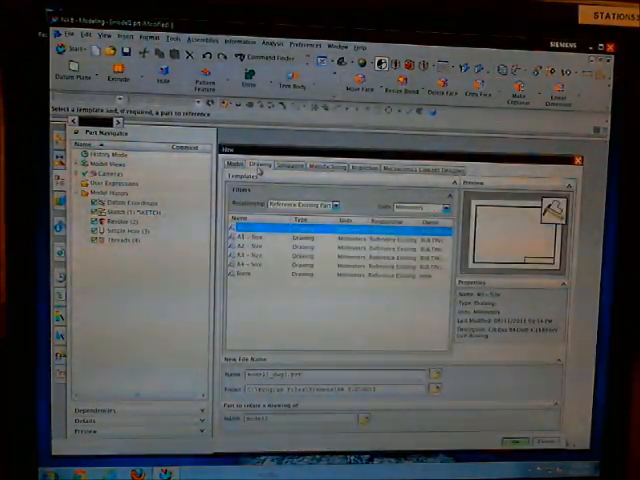
left_click(250, 272)
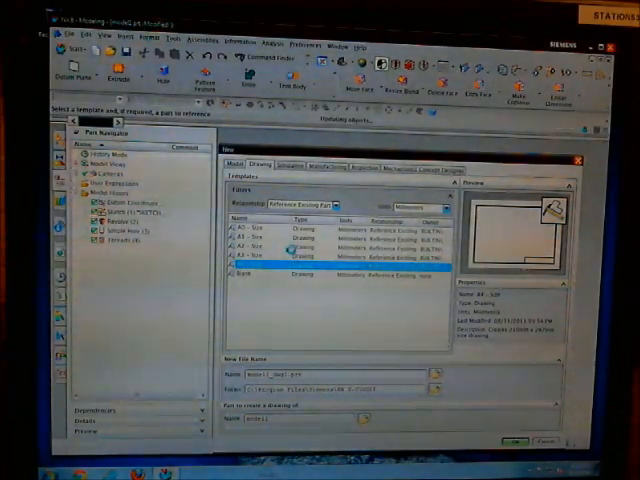
left_click(512, 436)
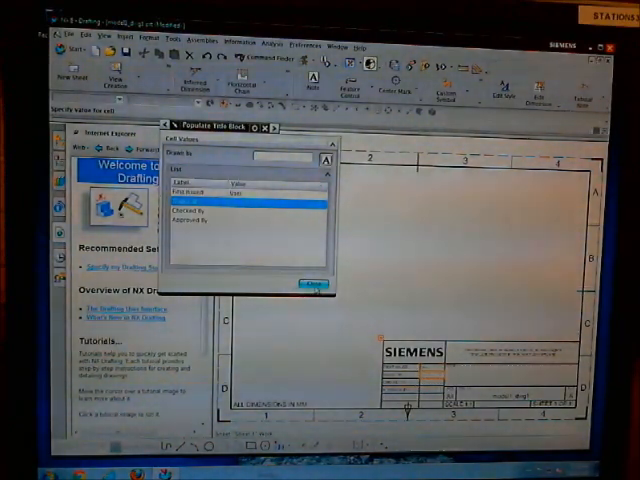
Finish the Populate Title Block dialog for the new sheet.
left_click(314, 286)
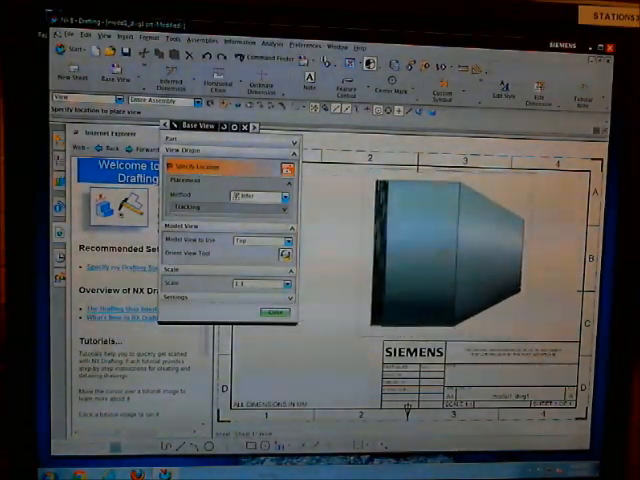
Place the base view of the tapered part on the sheet.
left_click(288, 284)
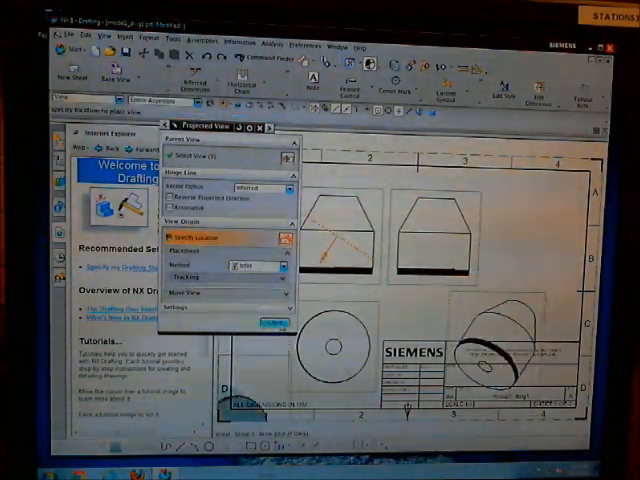
Place another projected view of the part beside the base view.
left_click(264, 322)
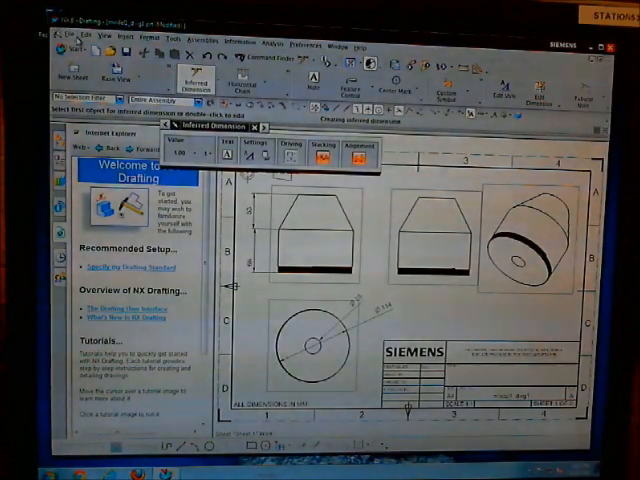
Bring up the File menu to save the finished drawing.
left_click(68, 38)
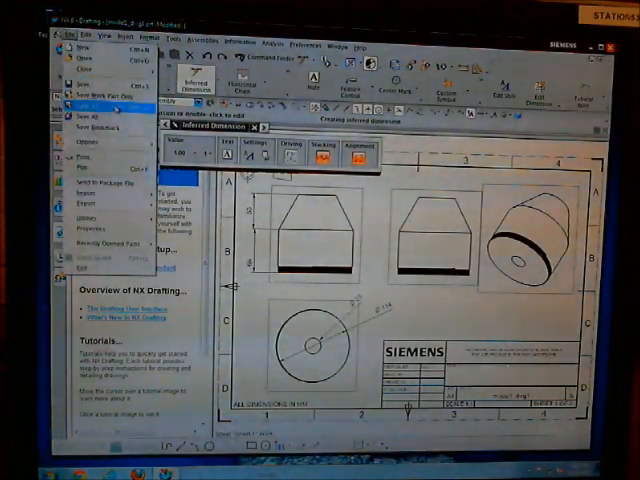